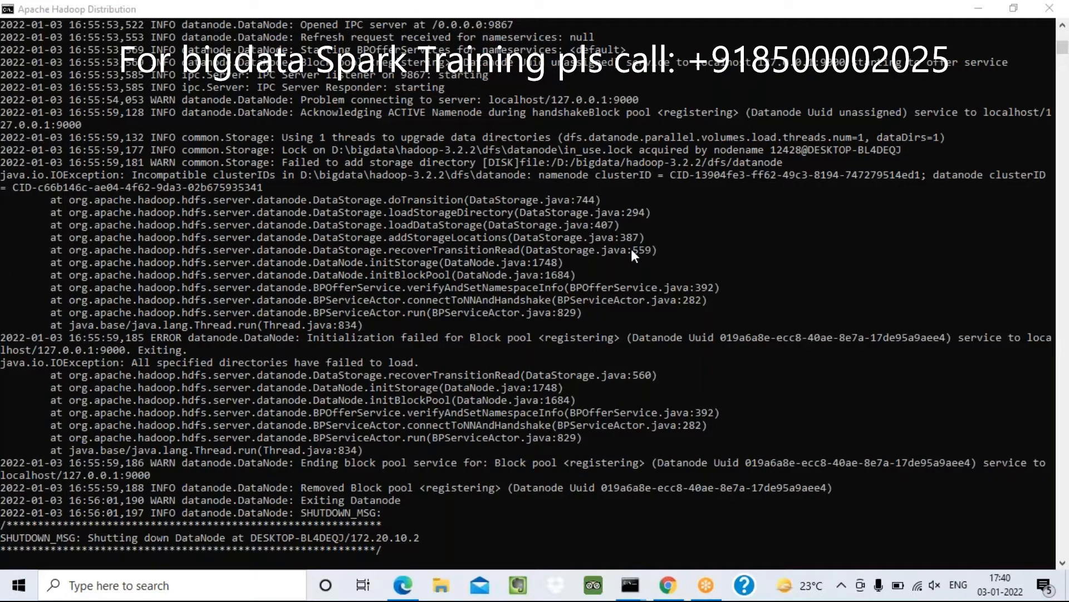
mouse_move(551, 264)
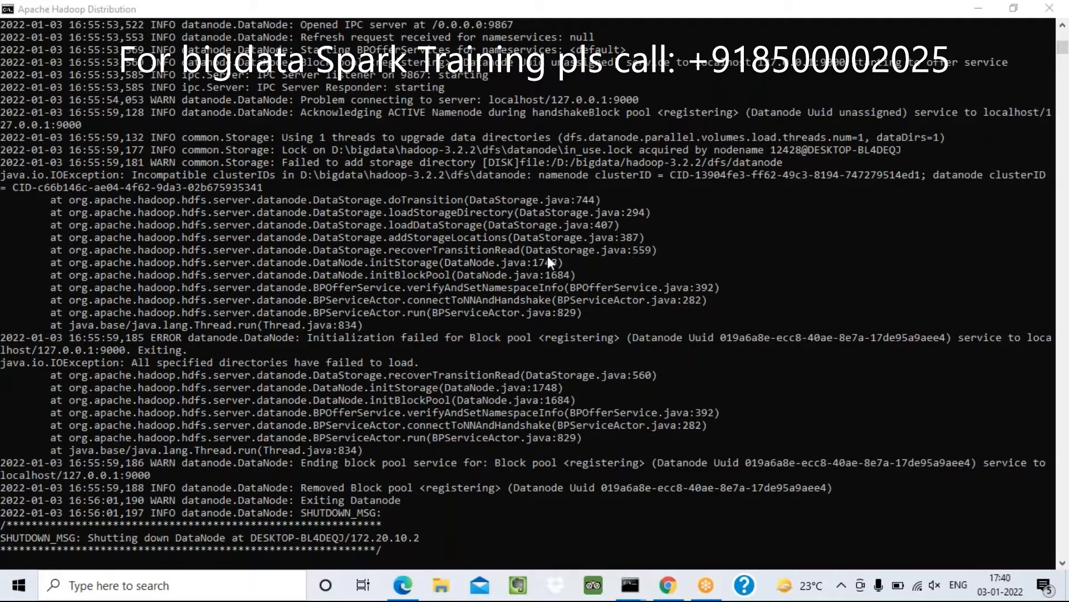
mouse_move(380, 200)
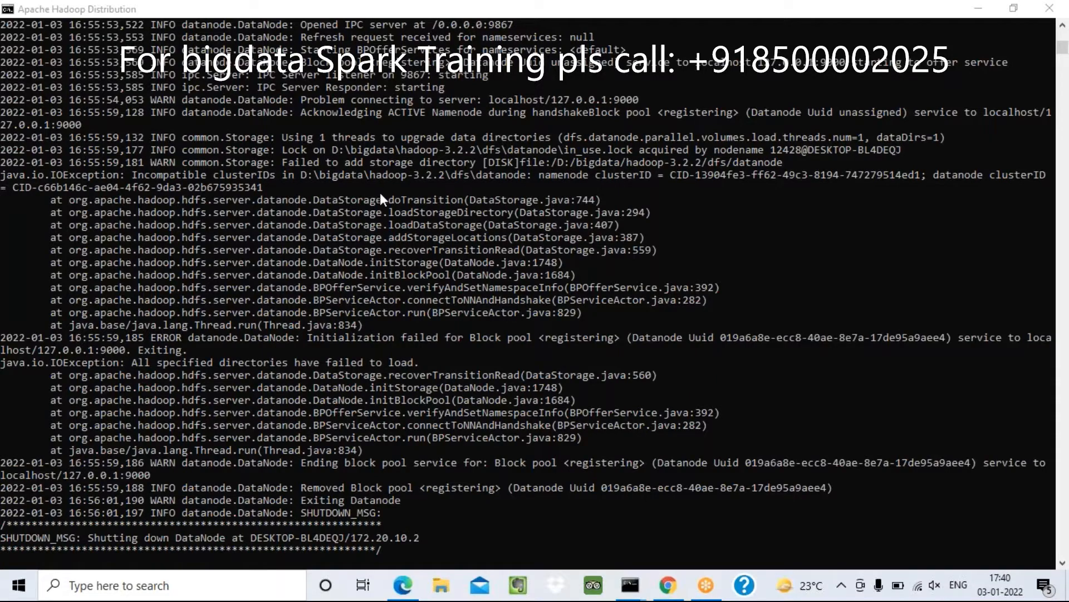
mouse_move(629, 586)
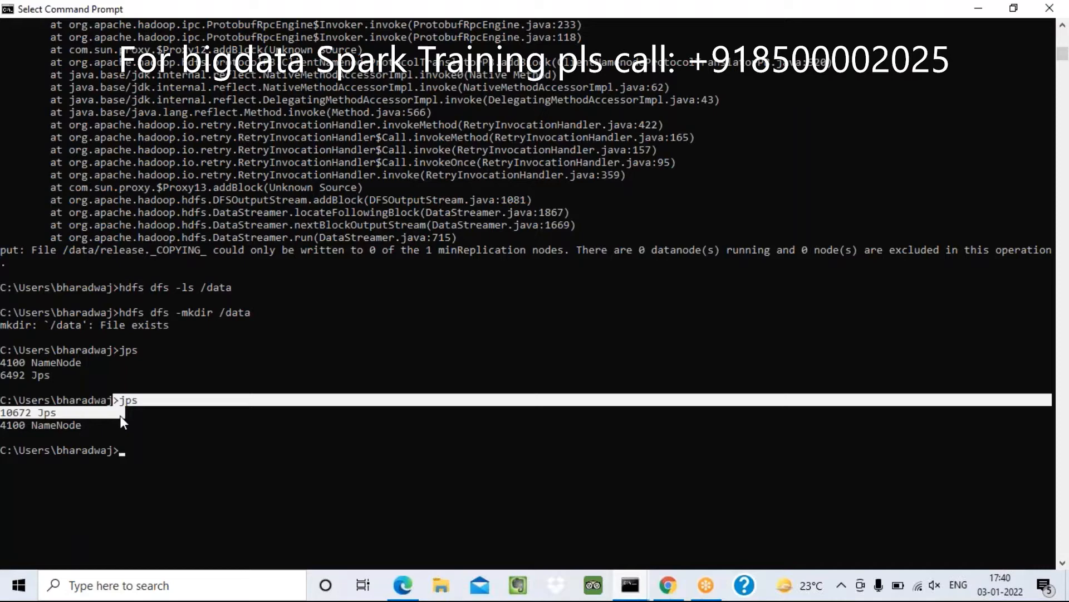
mouse_move(589, 286)
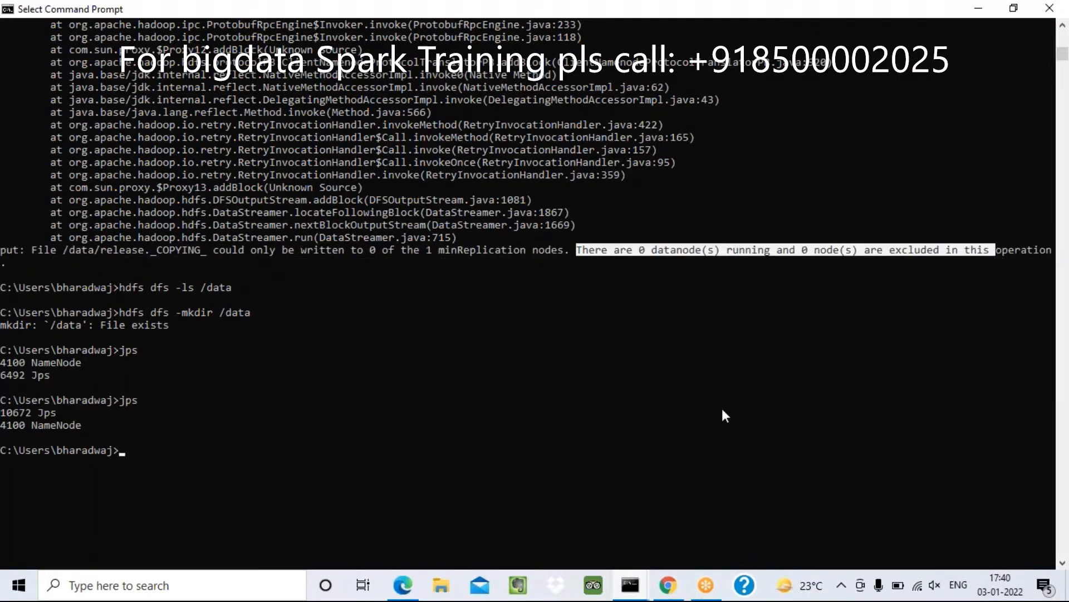
mouse_move(130, 472)
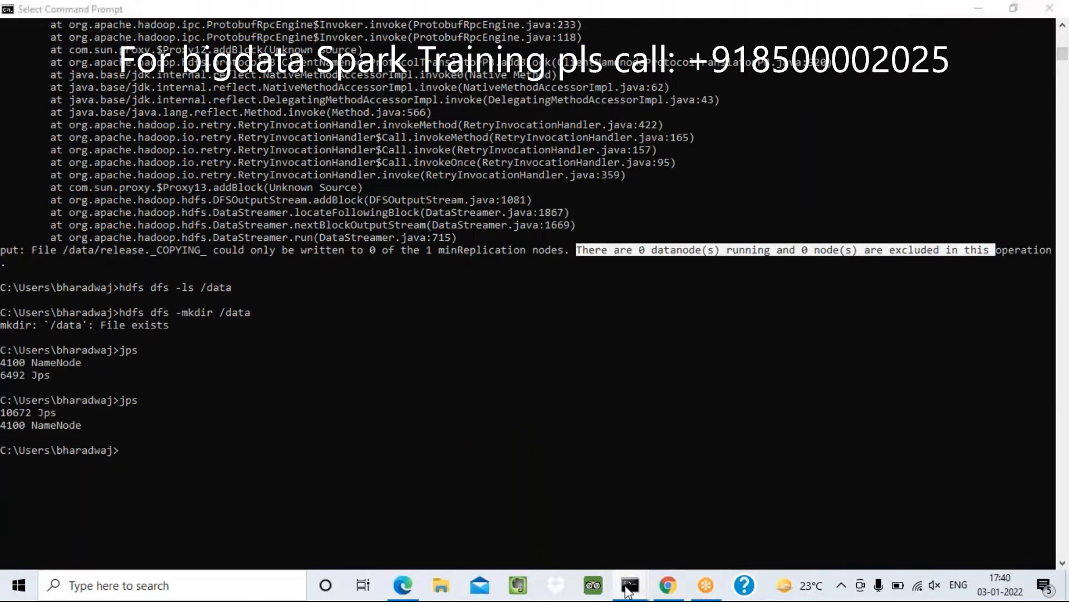
Return to the datanode log and highlight the 'Incompatible clusterIDs' error and clusterID word
click(628, 586)
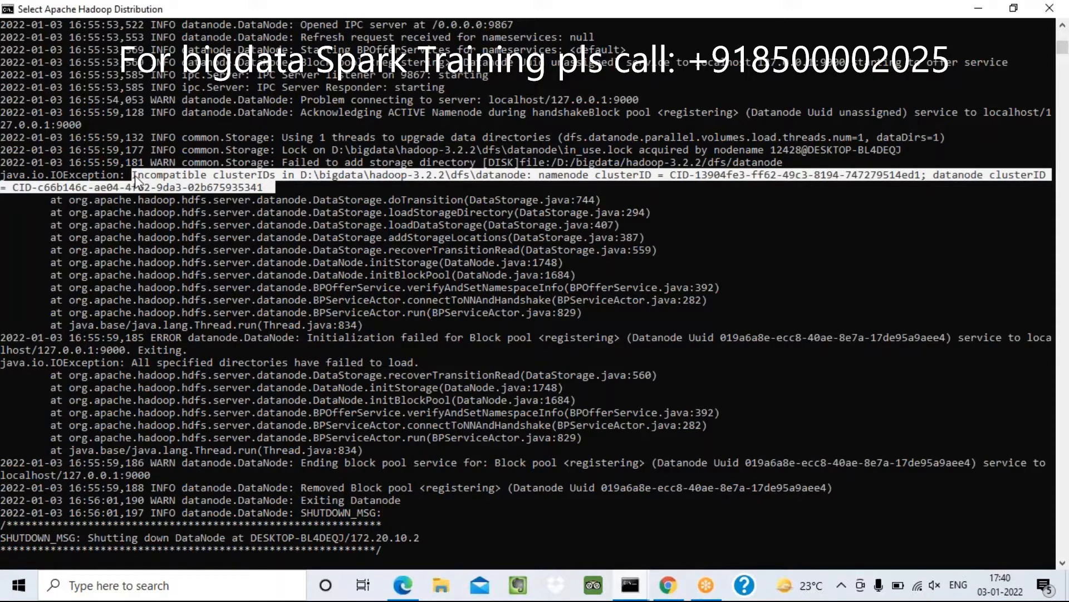
mouse_move(286, 177)
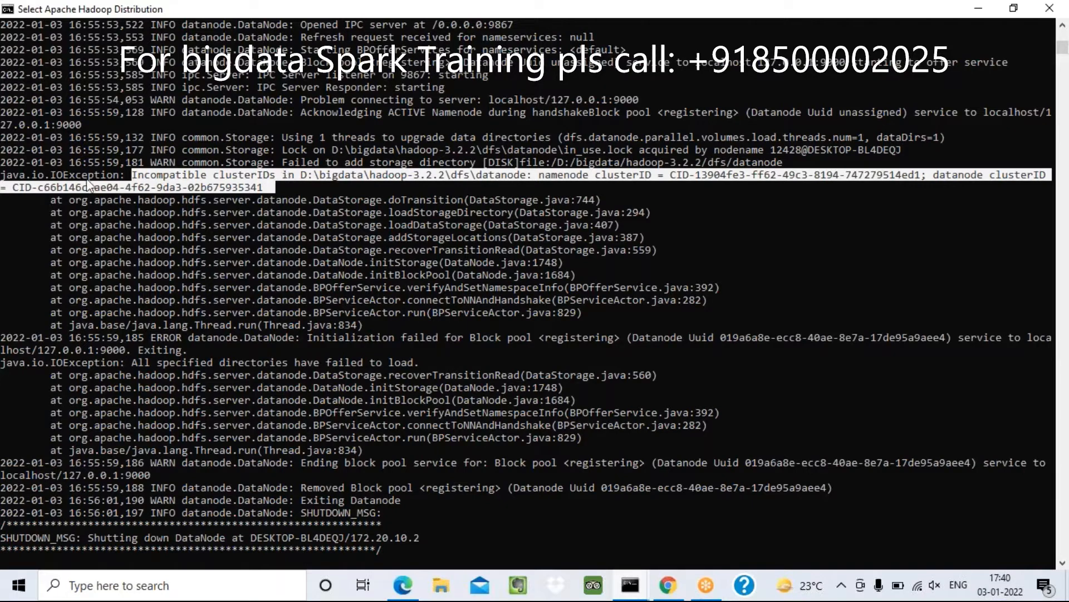
double_click(245, 174)
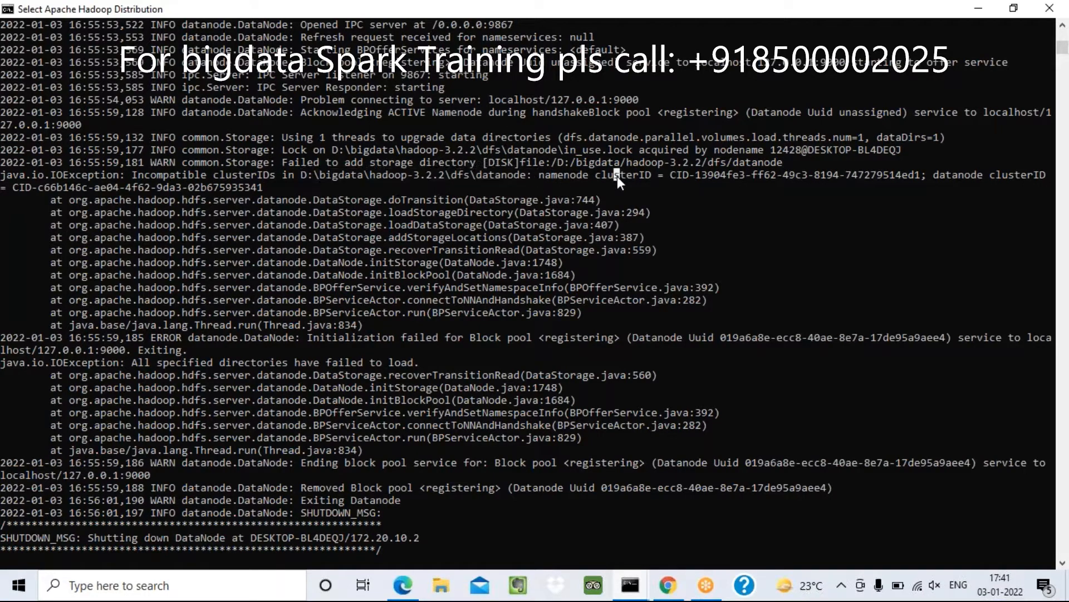
double_click(617, 175)
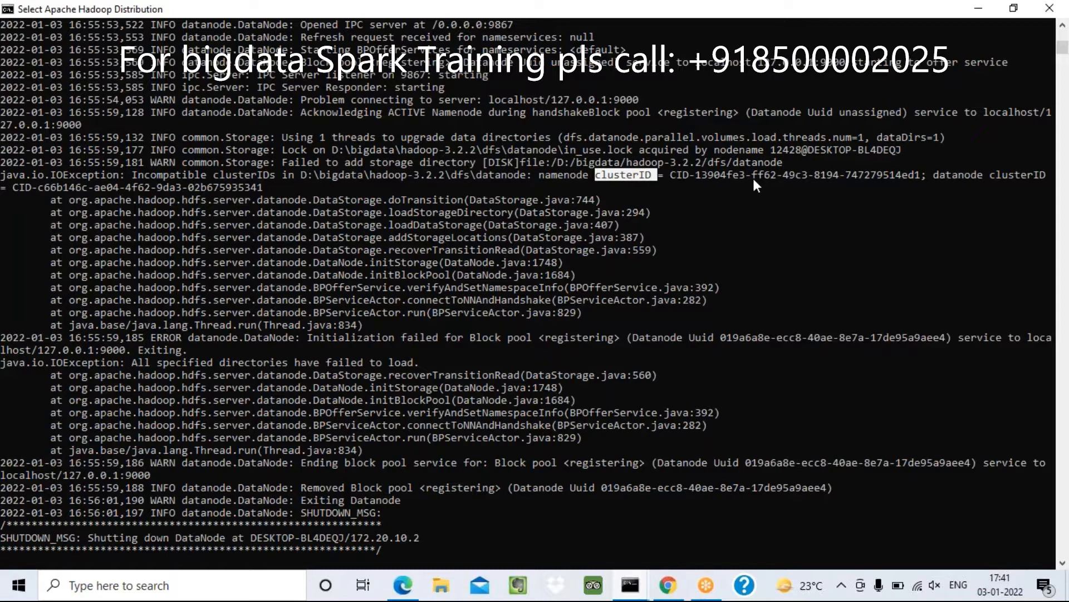
mouse_move(271, 180)
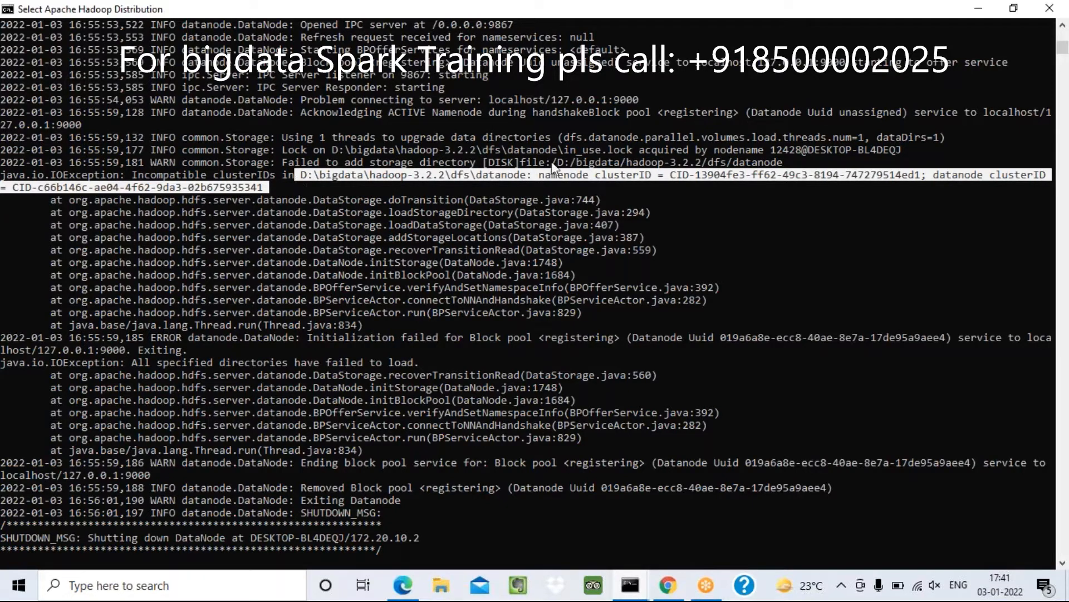
mouse_move(310, 181)
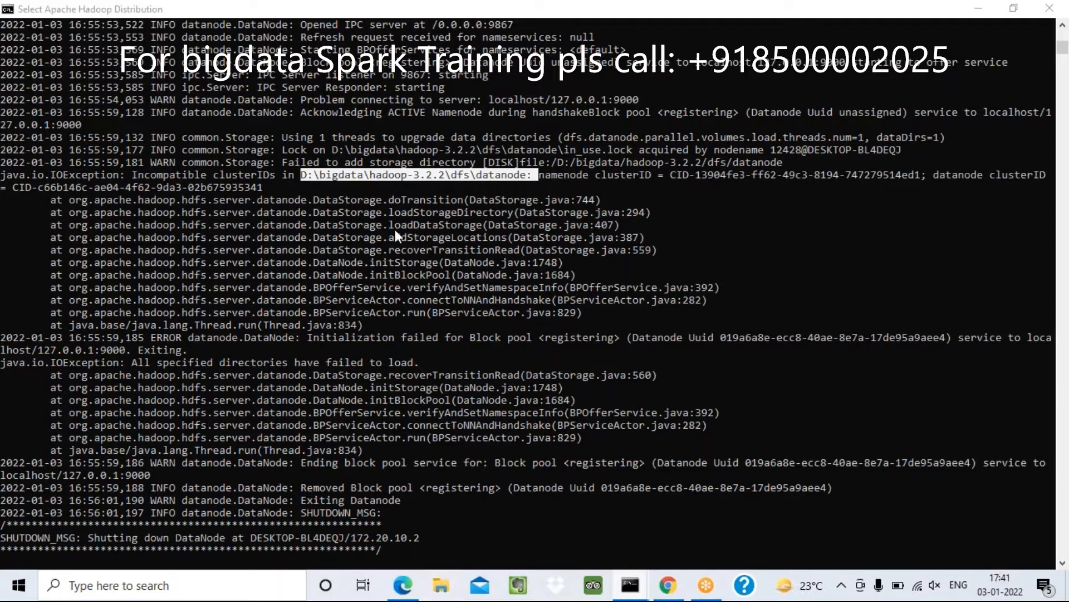
mouse_move(436, 442)
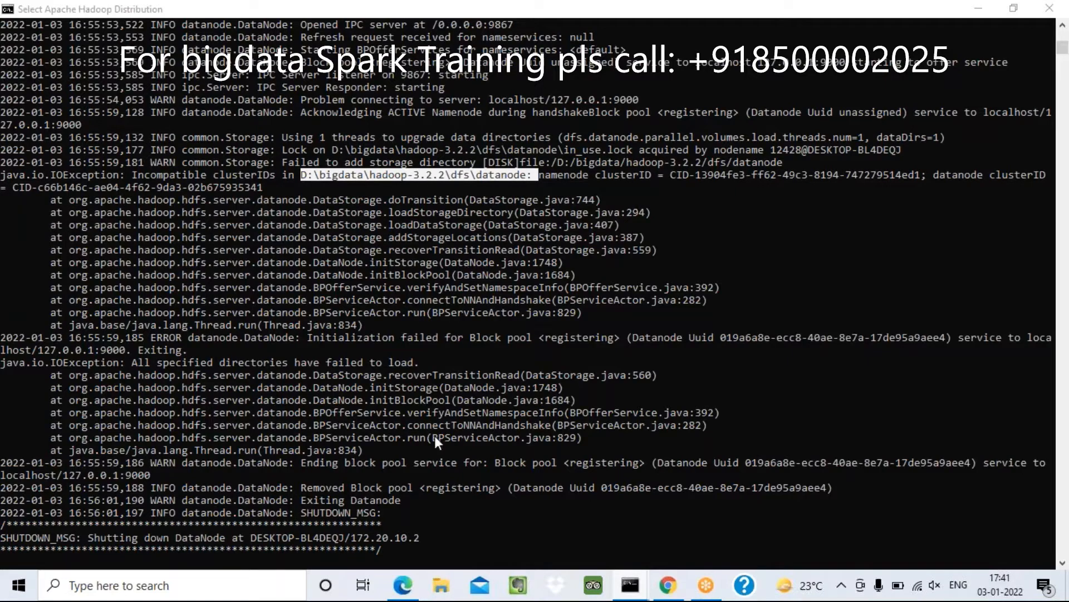
Browse File Explorer to D:\bigdata\spark-3.1.2-bin-hadoop3.2, then look back at the log
click(441, 585)
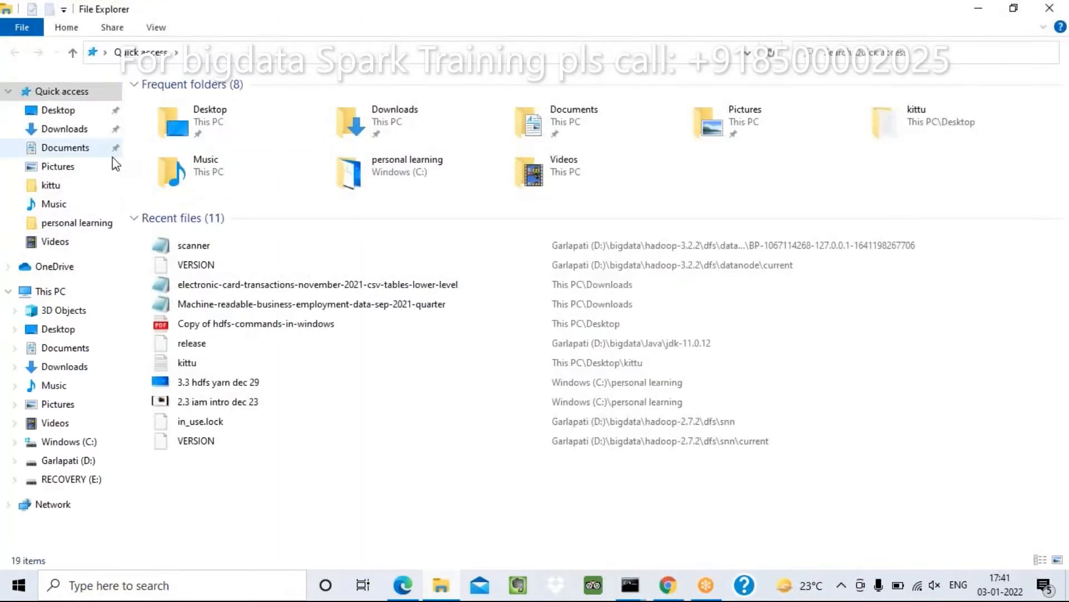
mouse_move(54, 504)
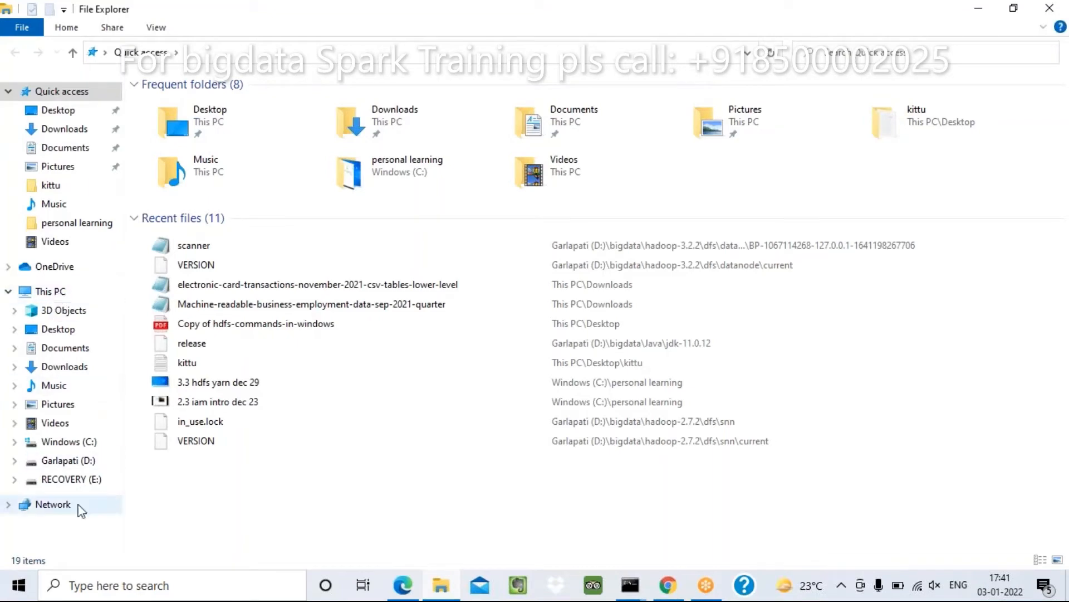
click(68, 459)
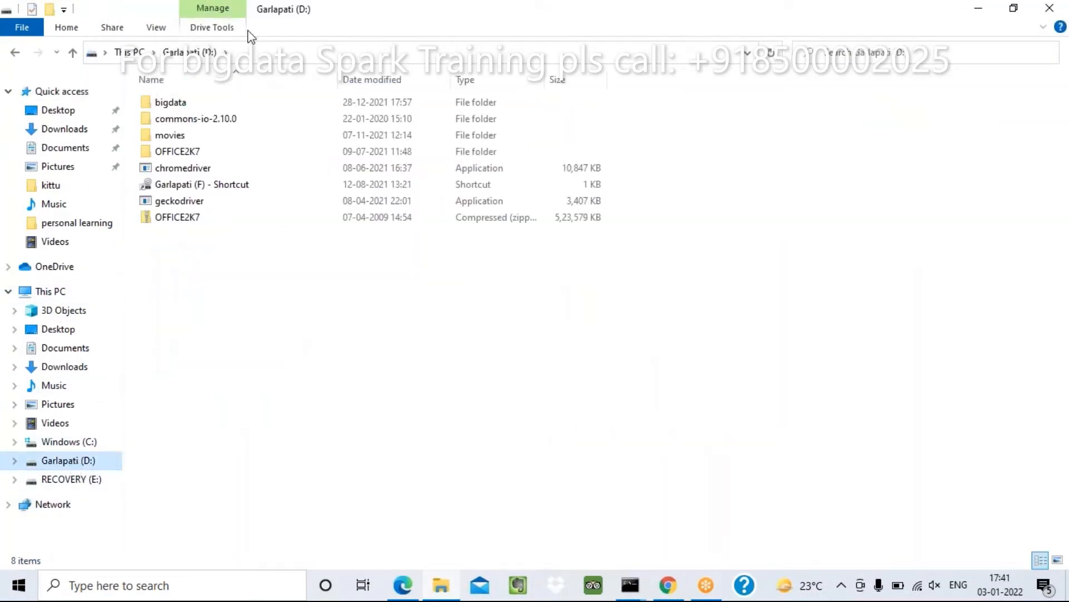
double_click(171, 102)
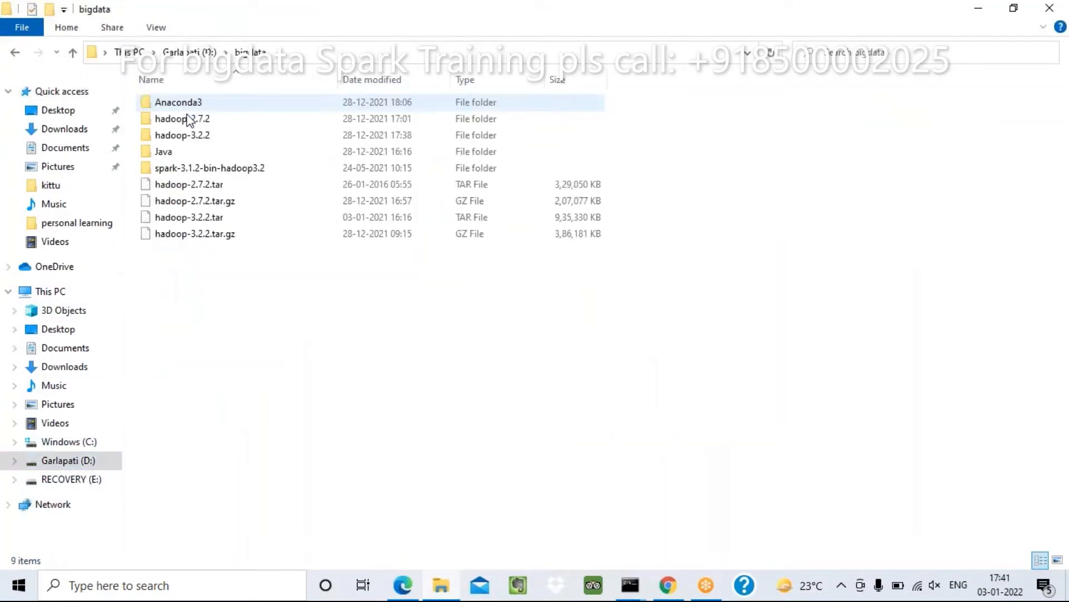
double_click(209, 167)
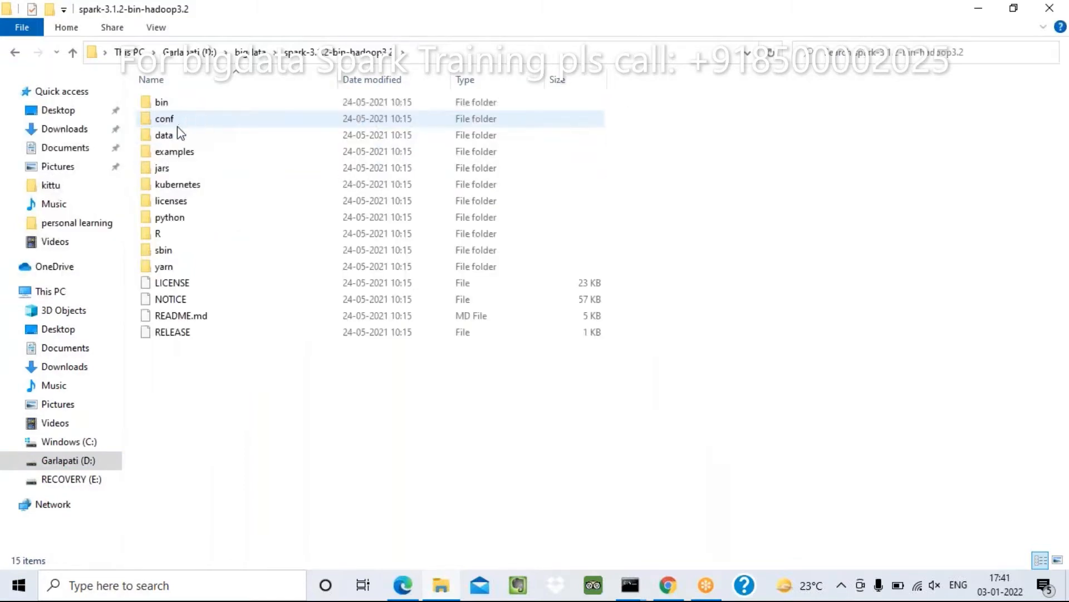
click(170, 217)
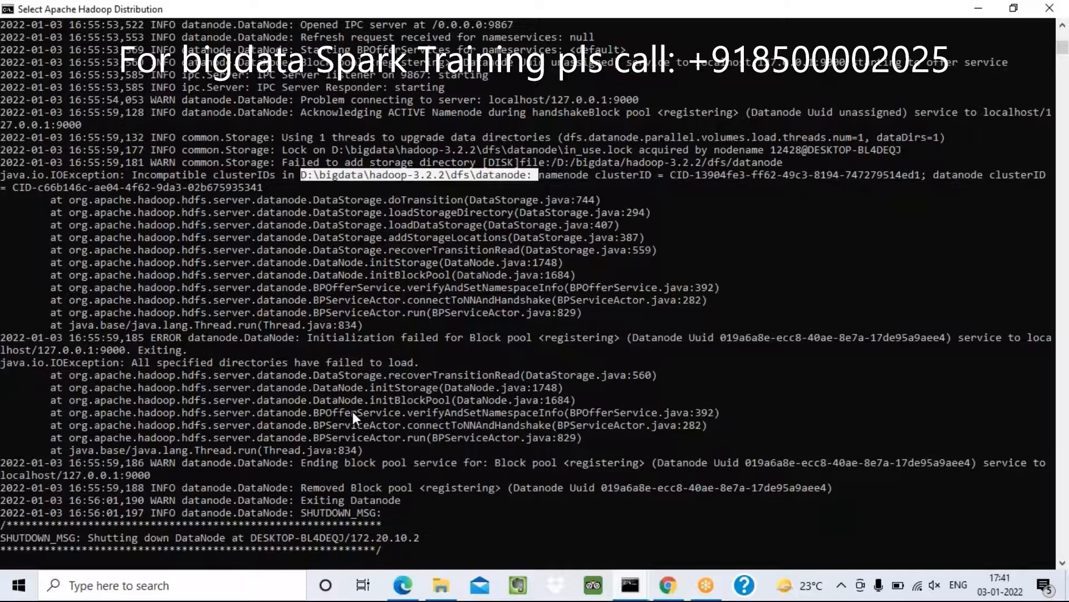
mouse_move(457, 186)
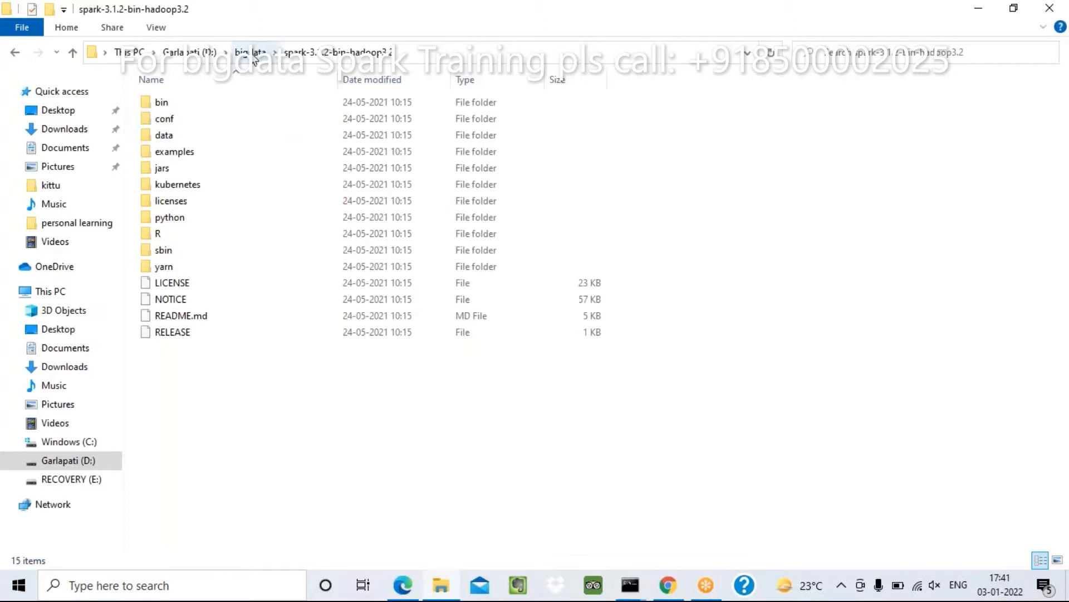
Navigate from bigdata to hadoop-3.2.2\dfs\namenode\current and right-click its VERSION file
click(250, 51)
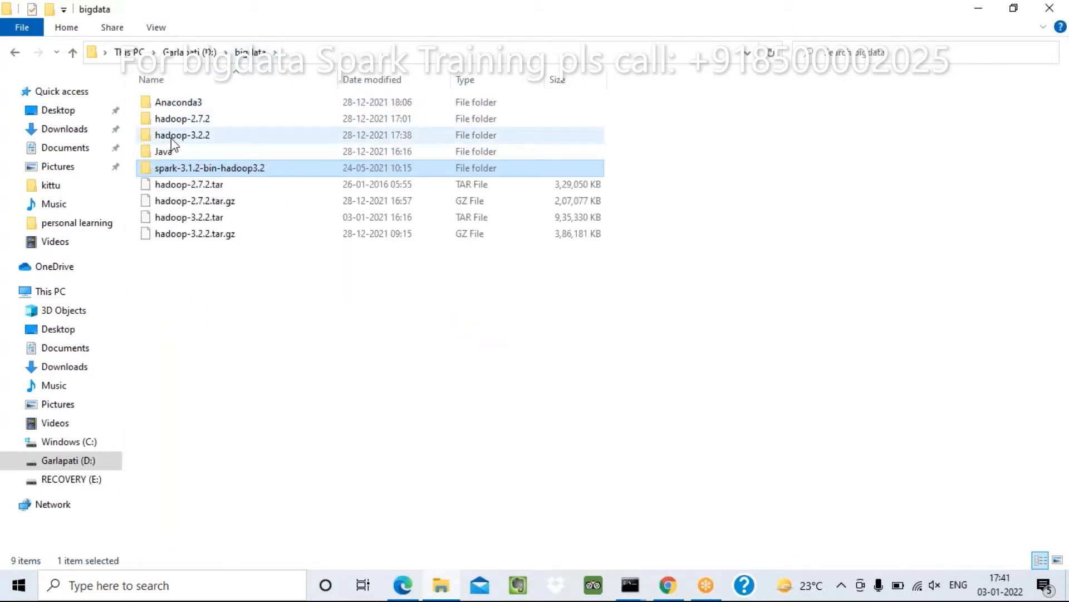
double_click(183, 135)
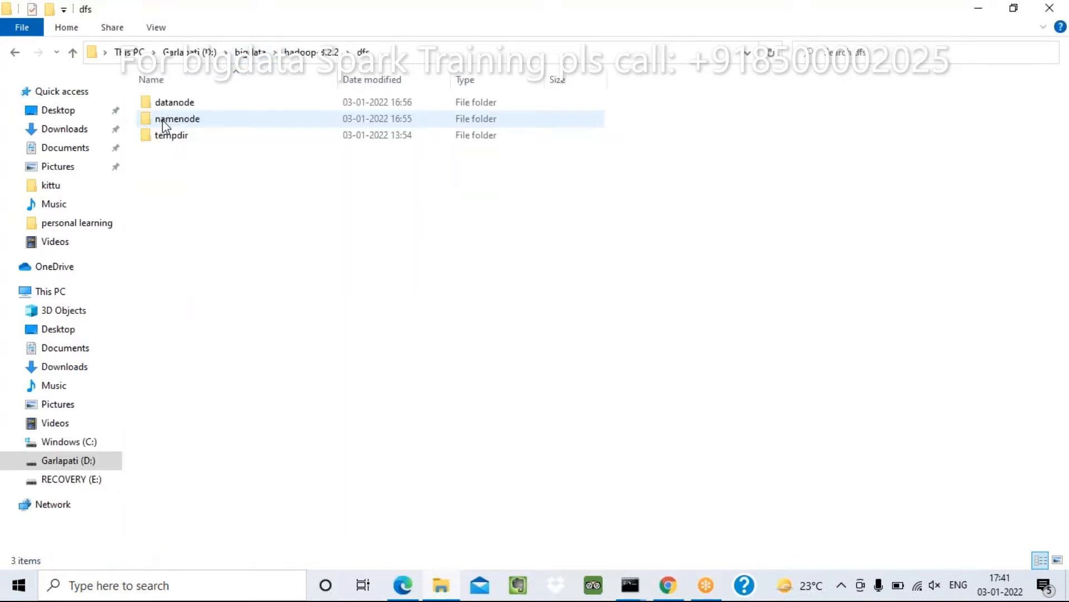
click(176, 119)
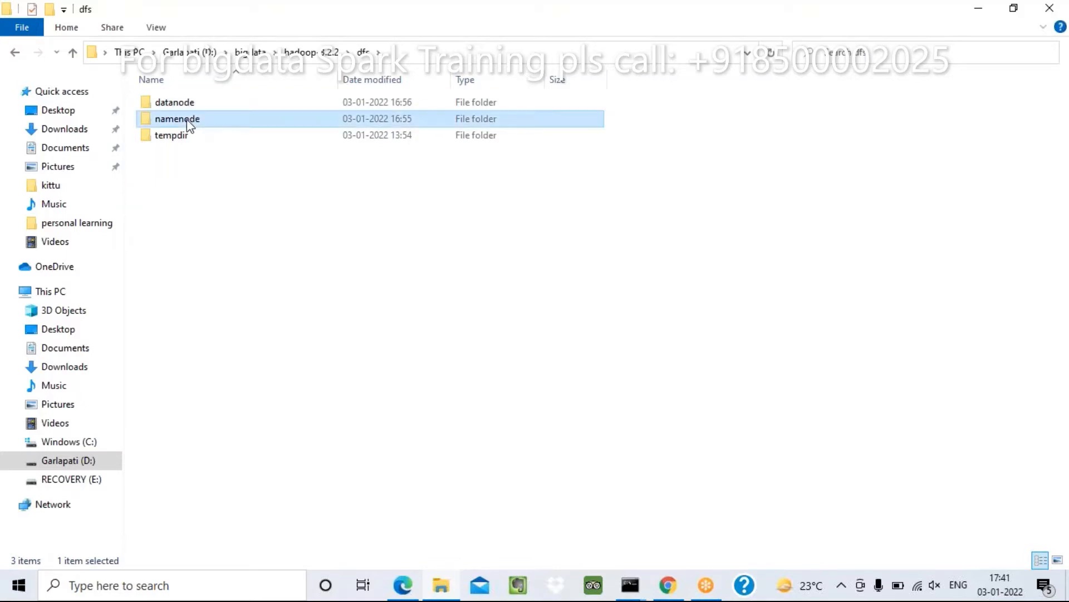
double_click(176, 118)
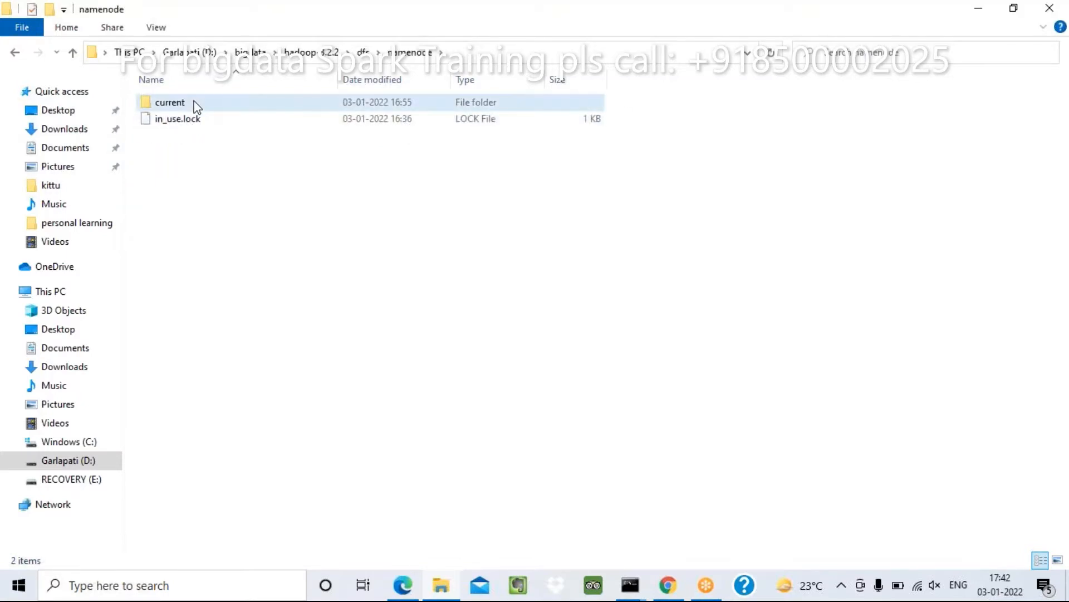
double_click(170, 102)
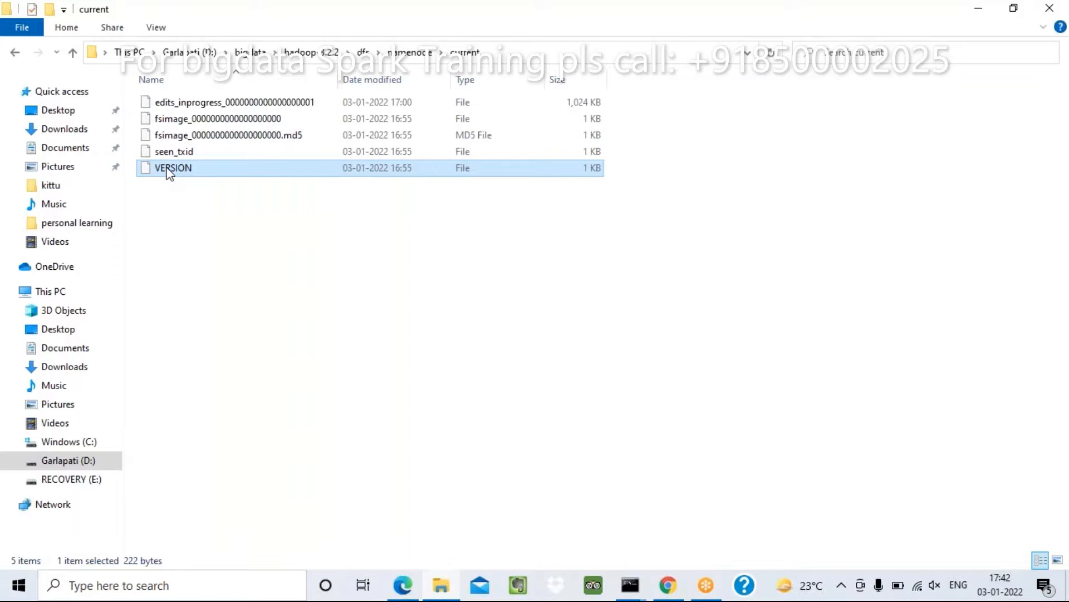
right_click(173, 167)
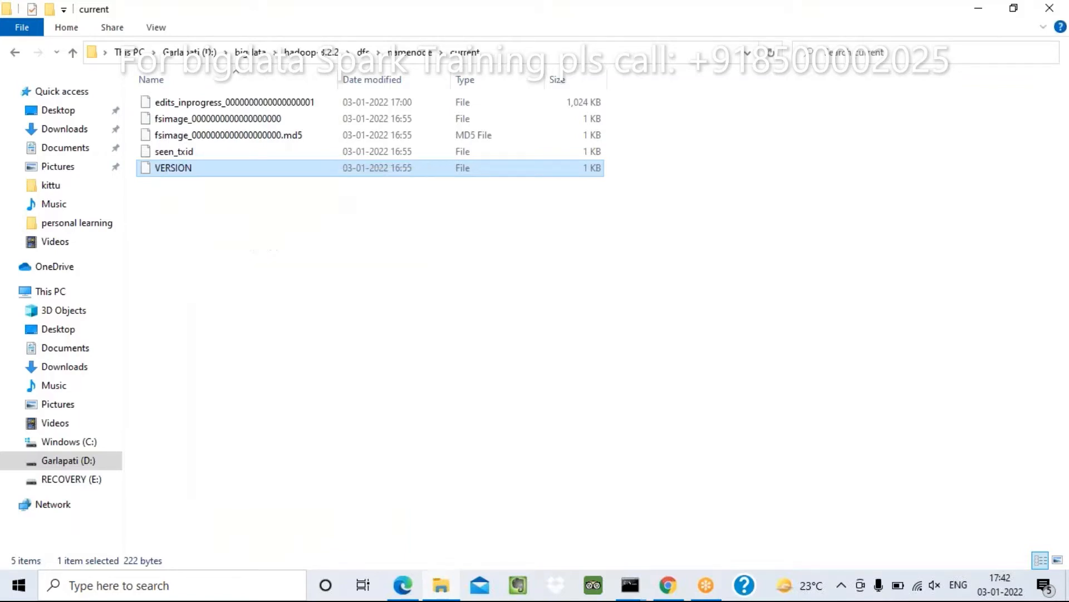
Open the namenode VERSION file in Notepad++ and move Explorer to dfs\datanode
double_click(173, 167)
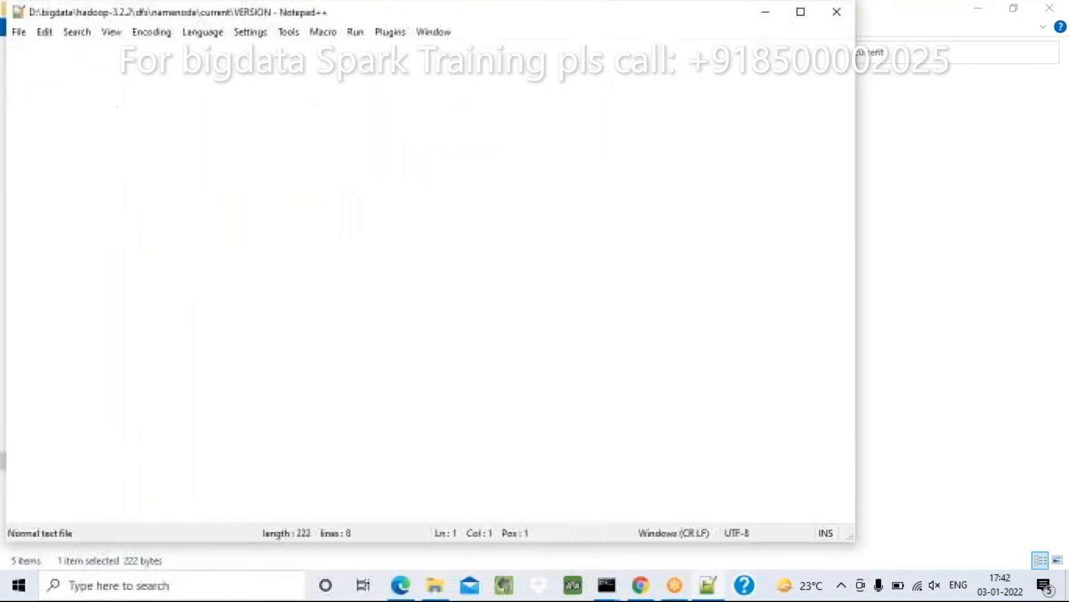
click(99, 149)
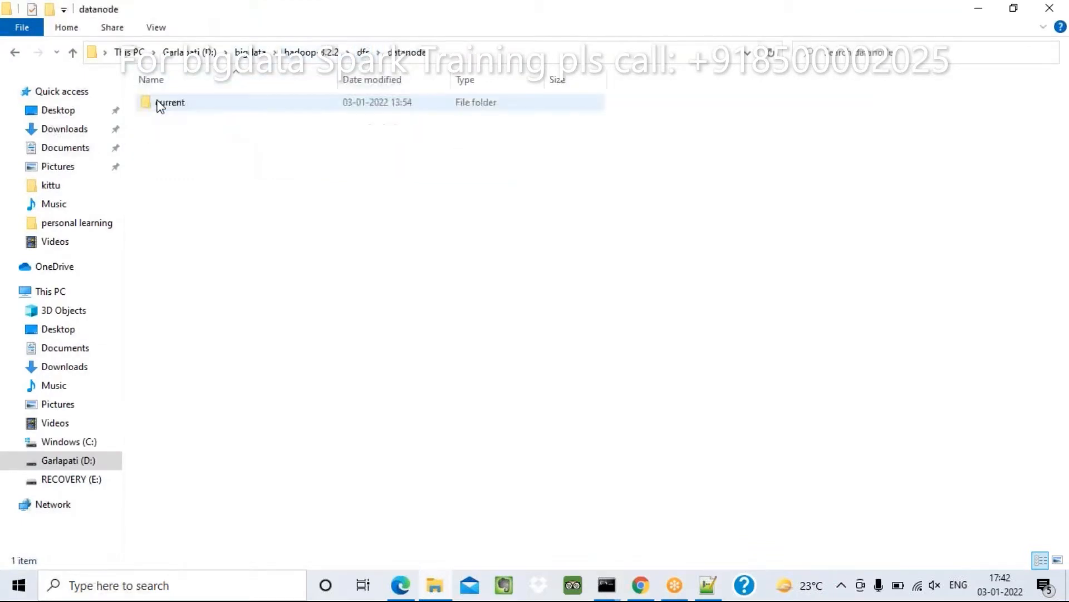
Open datanode\current\VERSION via 'Edit with Notepad++' from its right-click menu
double_click(170, 102)
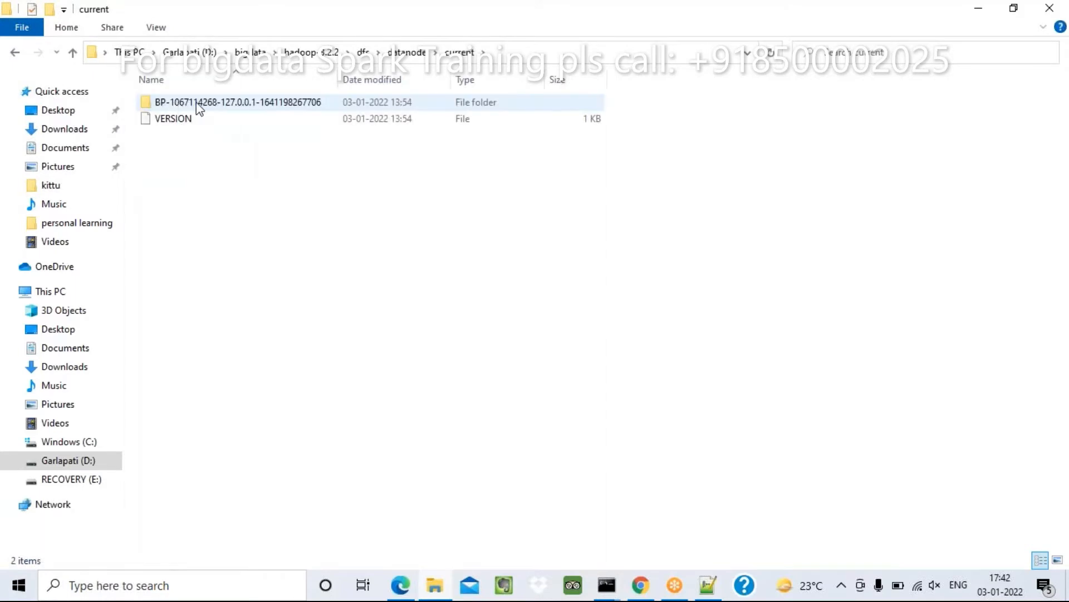
click(173, 118)
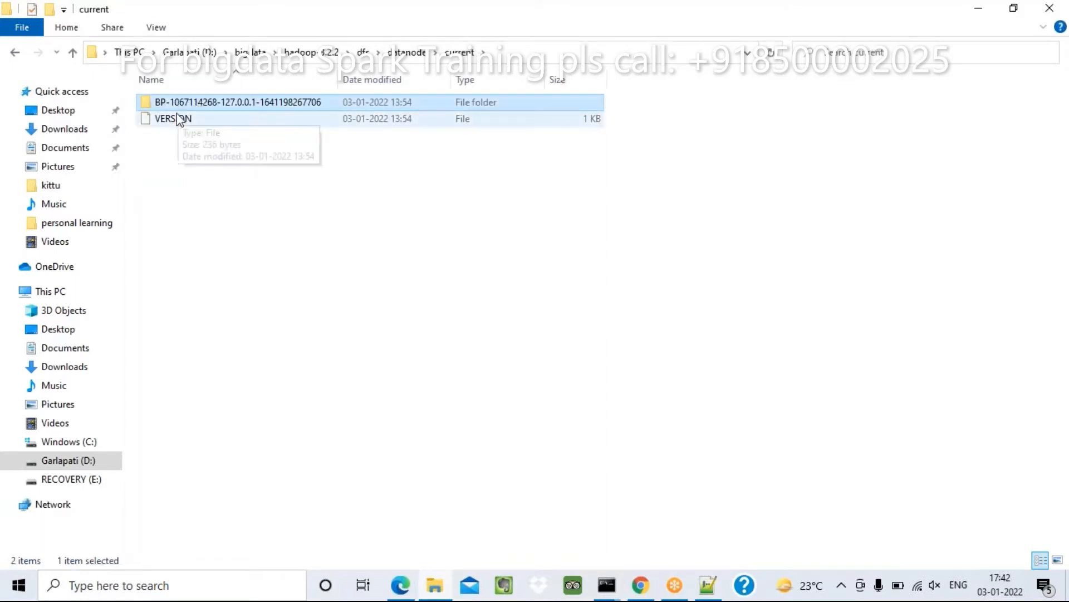
click(173, 118)
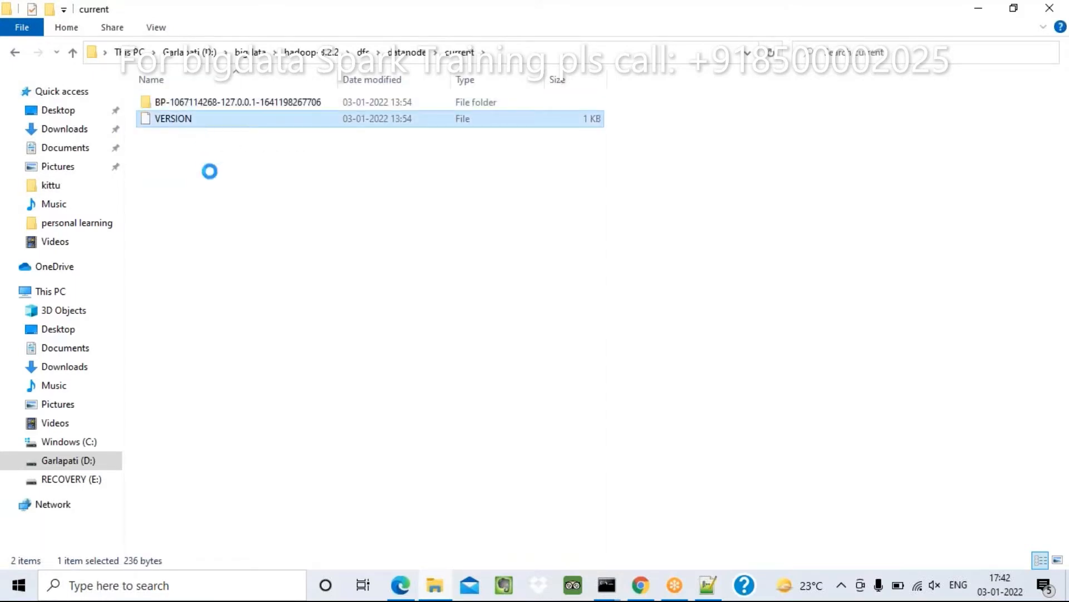
right_click(173, 119)
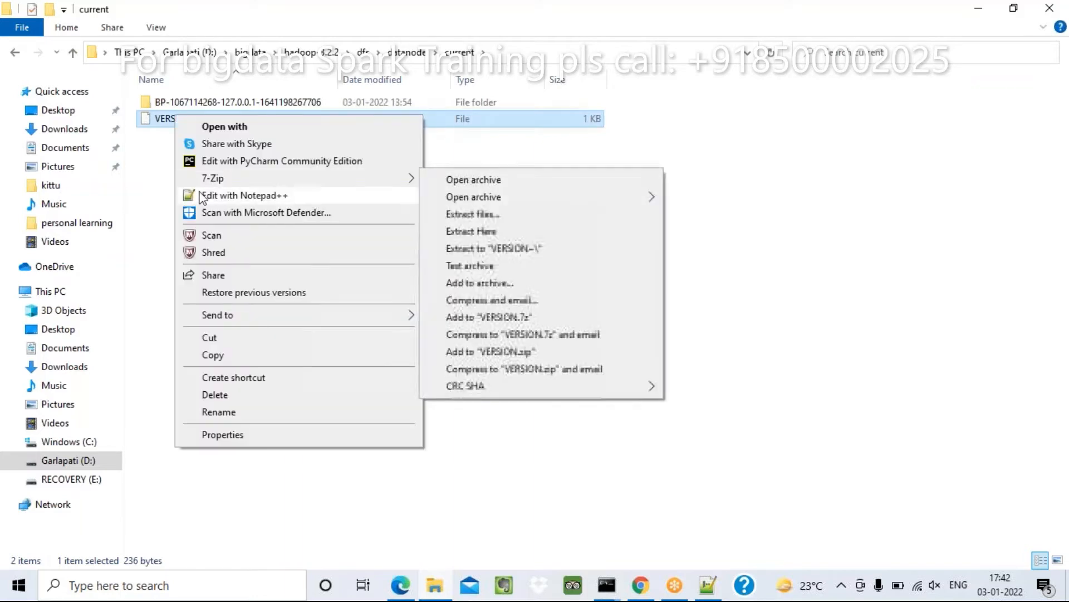
click(243, 195)
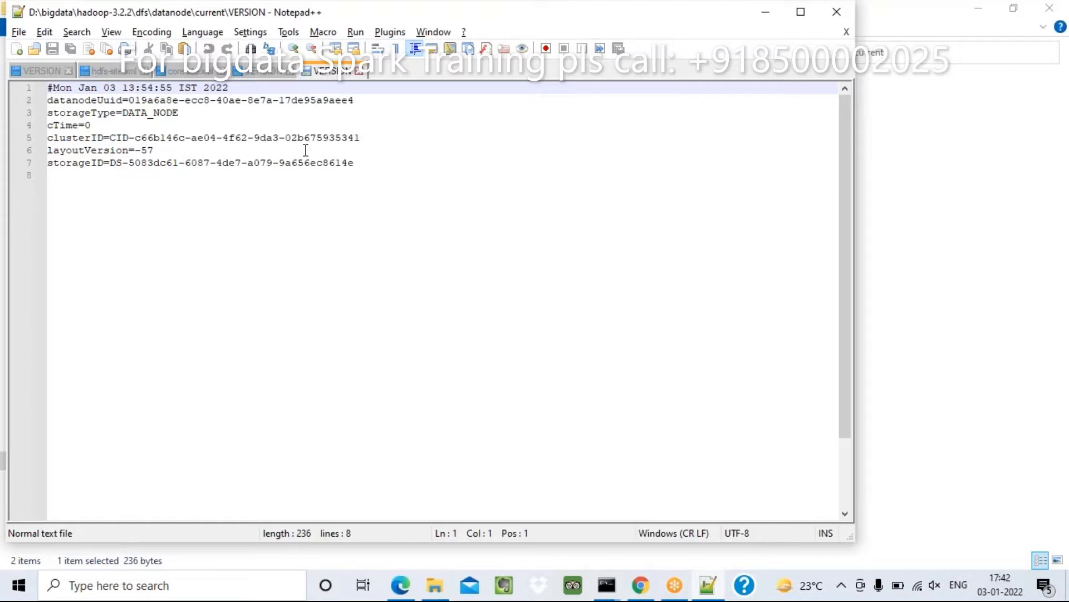
Replace the datanode clusterID line with the namenode's clusterID line and save
click(359, 137)
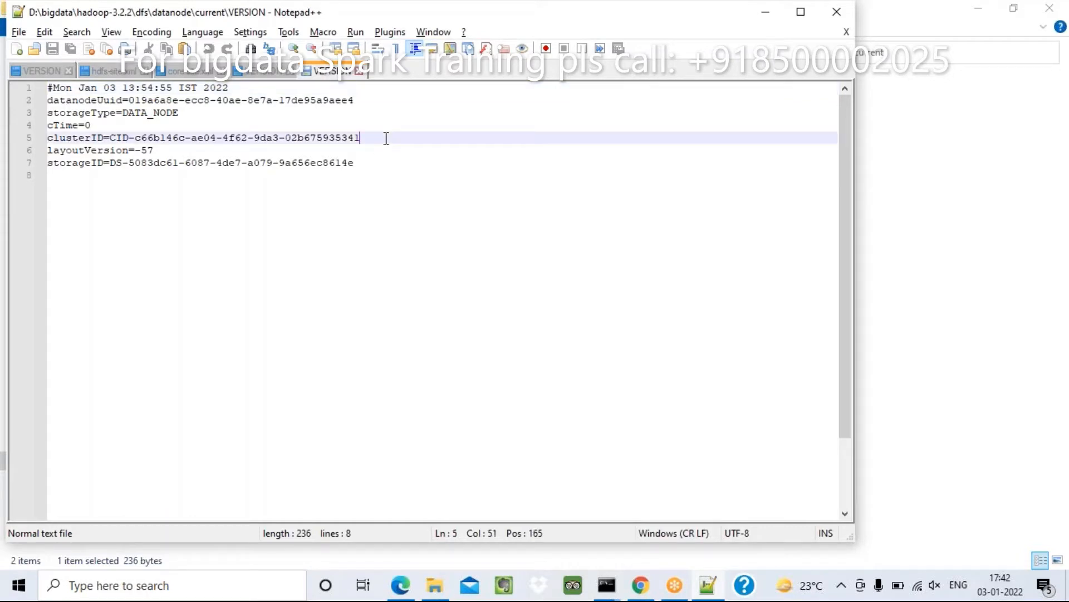
mouse_move(255, 70)
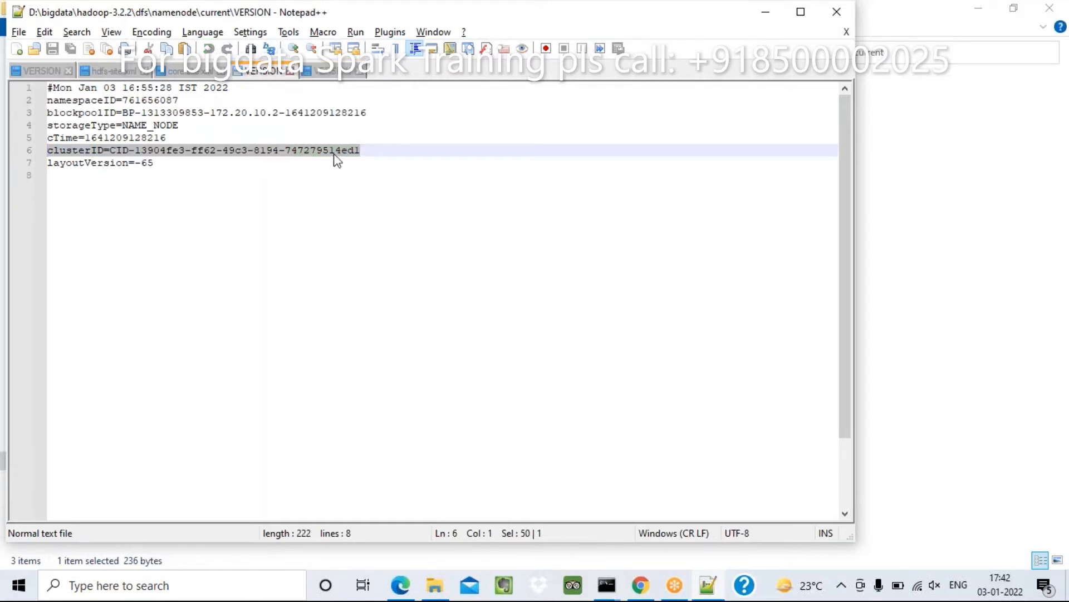
click(332, 149)
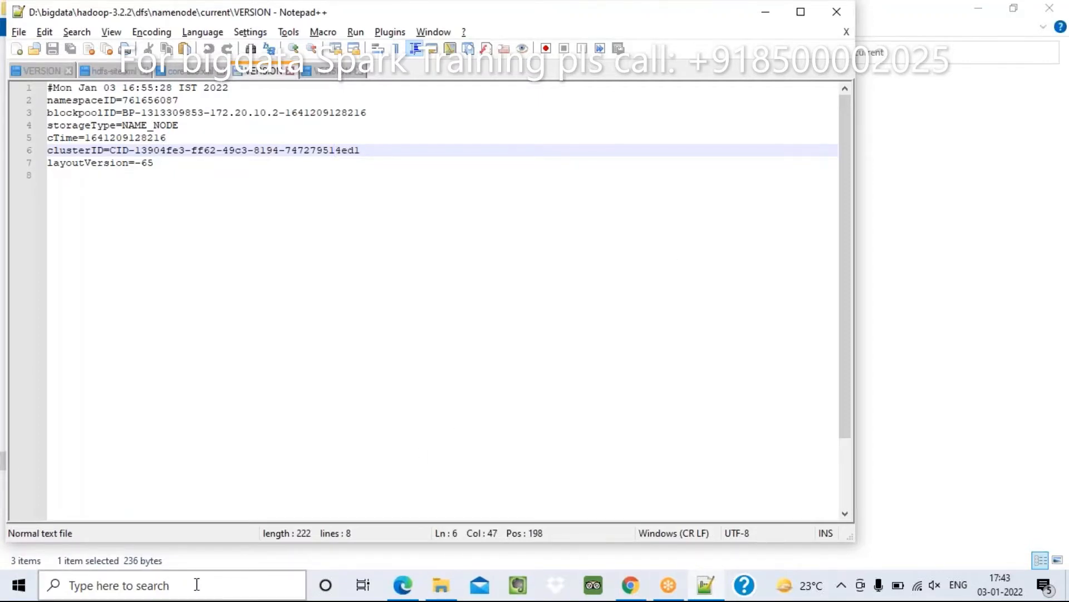
Open a Command Prompt, run start-dfs, then jps to list NameNode and DataNode
text(cmd)
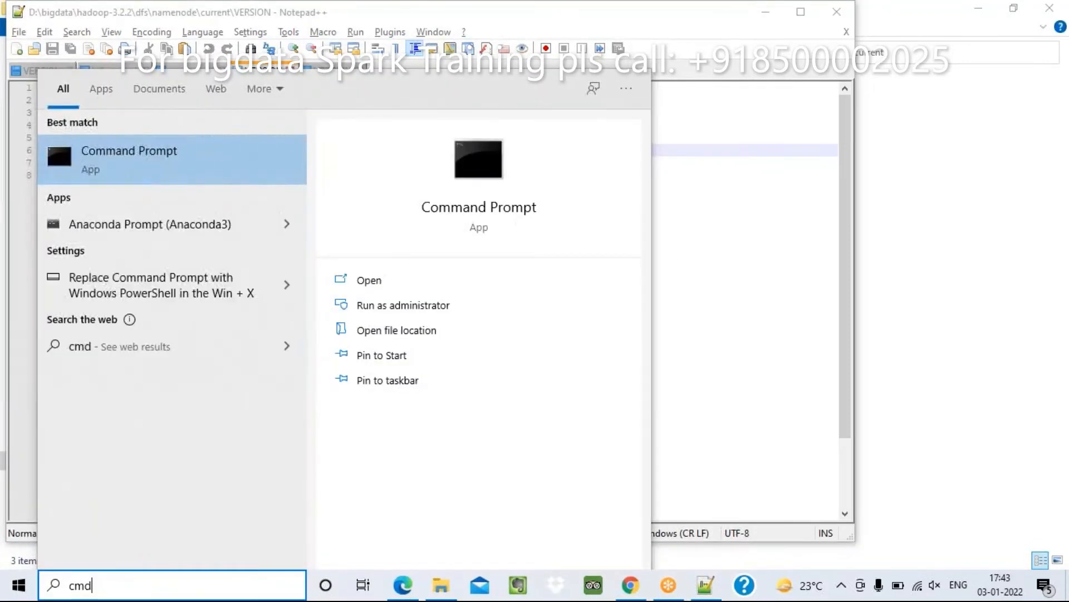
click(129, 151)
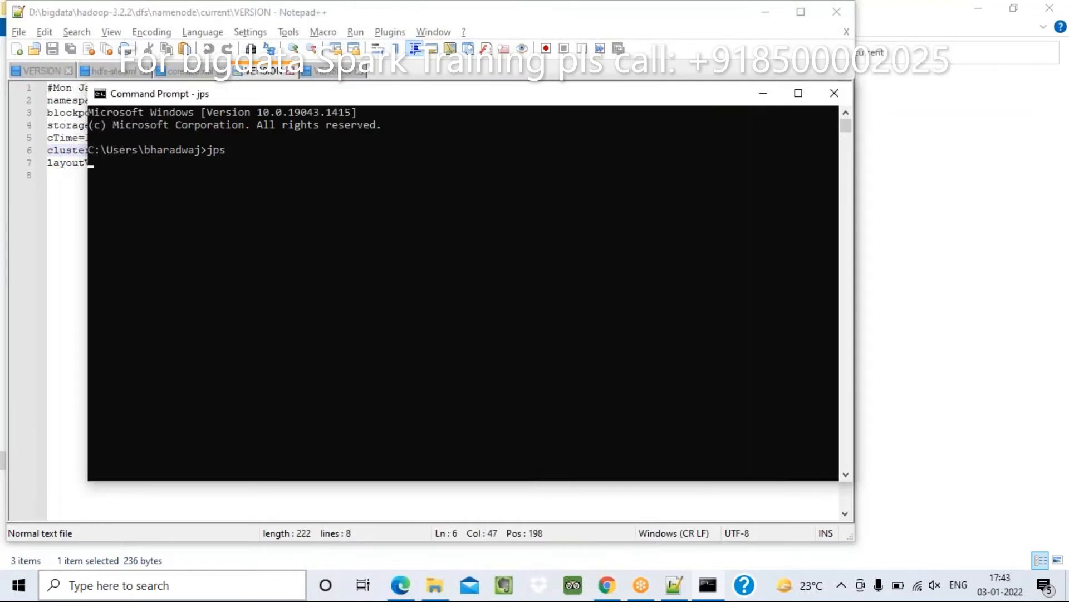
text(start-dfs)
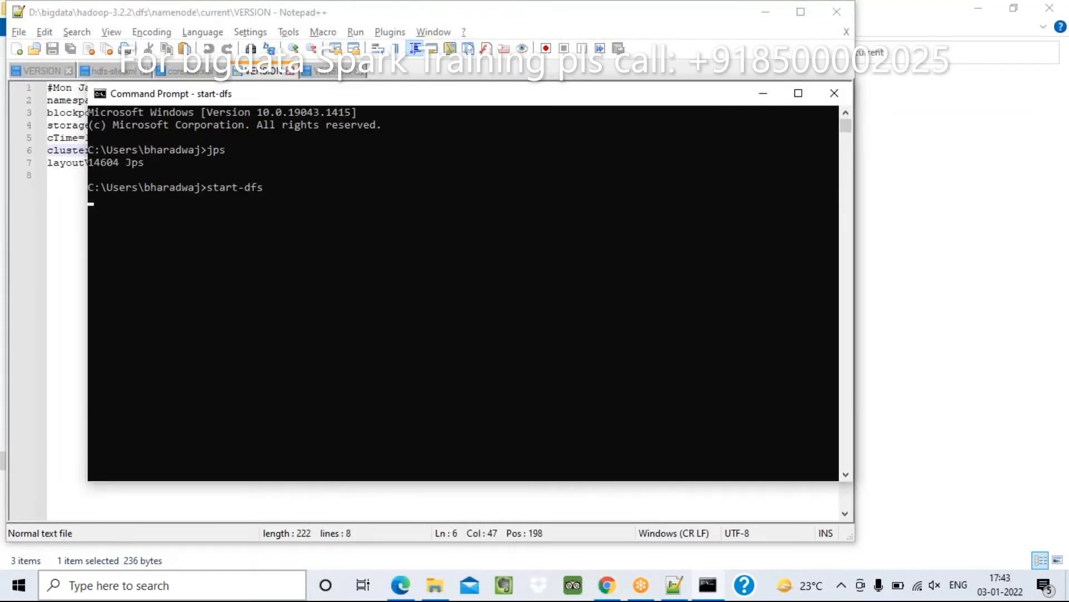
key(enter)
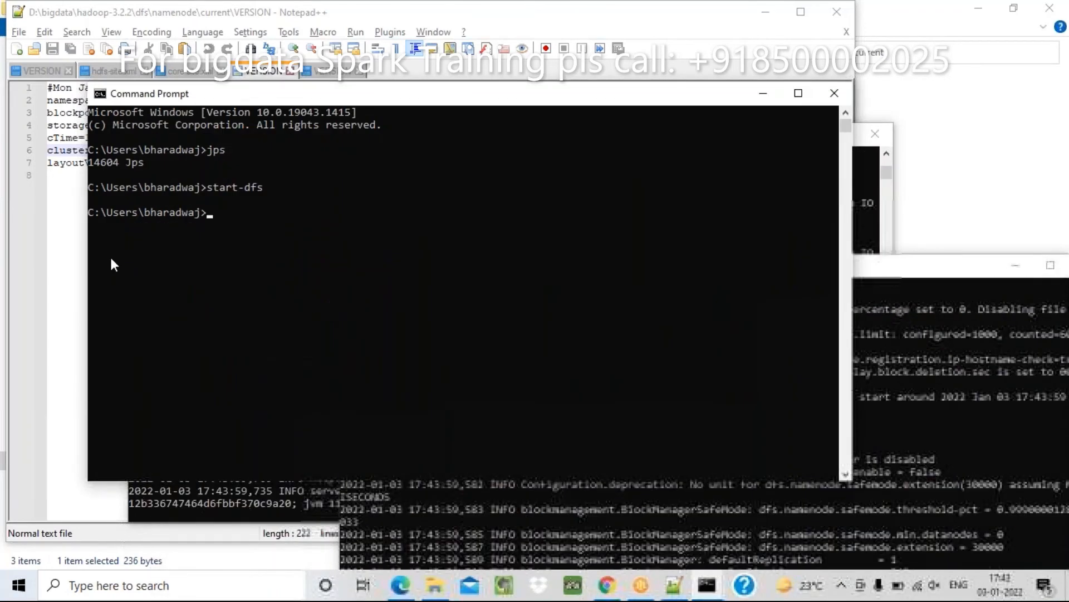
text(jpa)
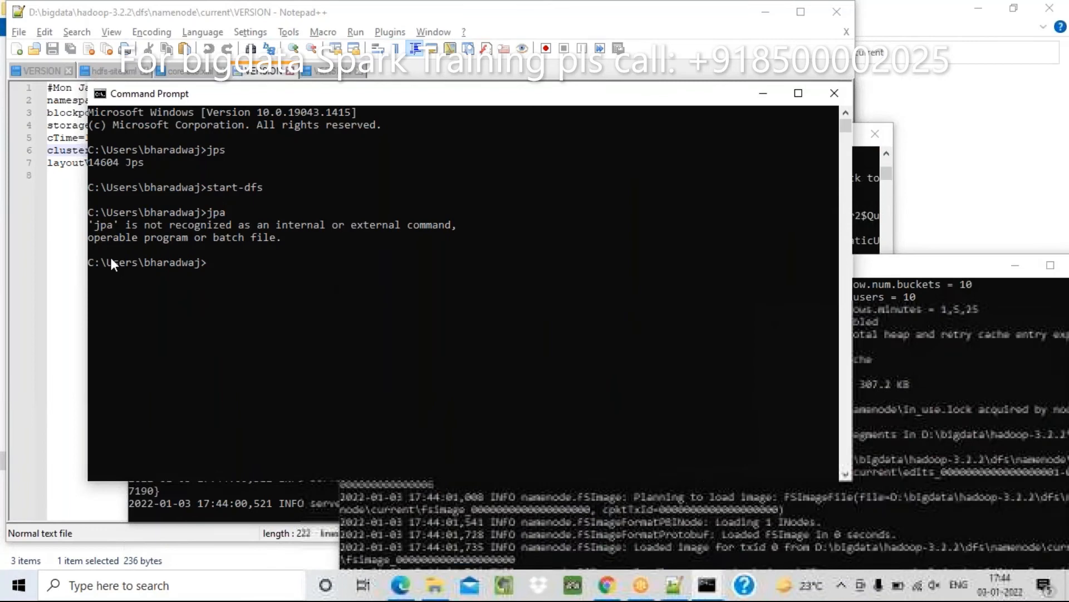
text(jps)
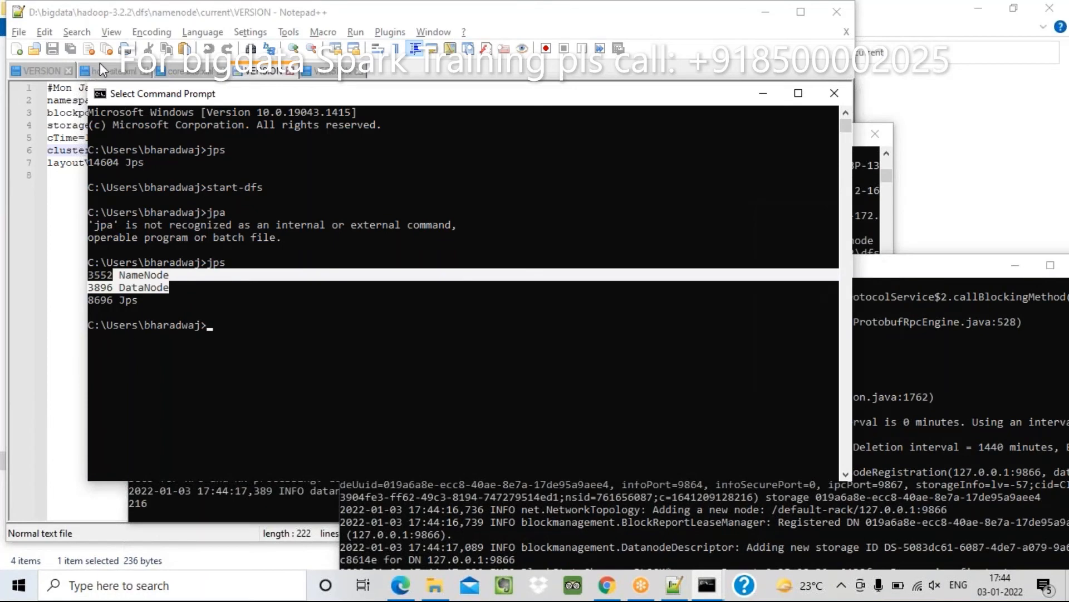
Show the hdfs-site.xml tab and select 'bigdata' in the dfs.namenode.name.dir path
click(112, 71)
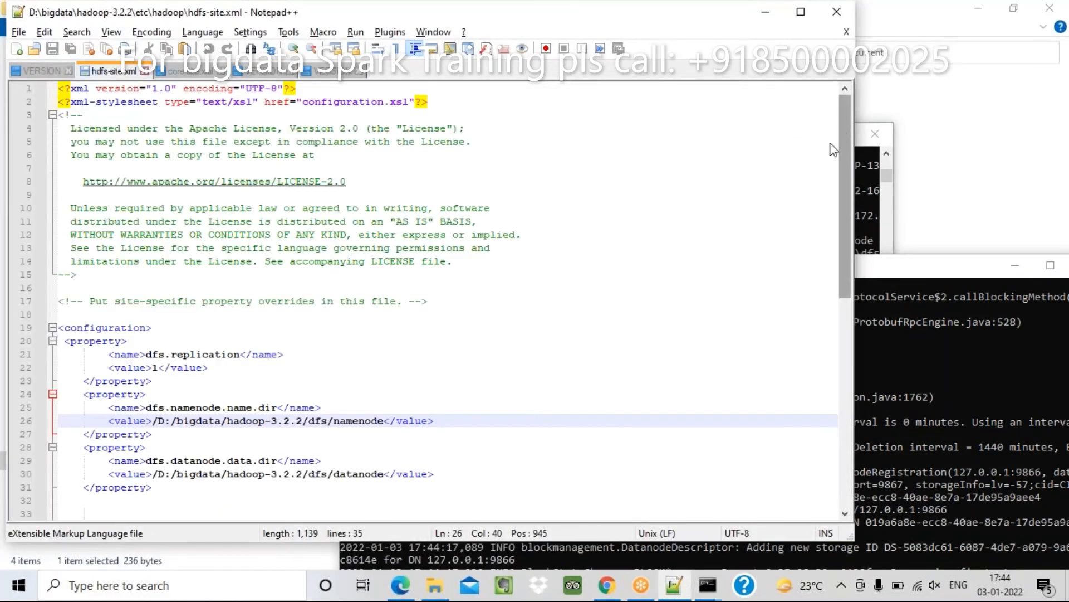
double_click(237, 408)
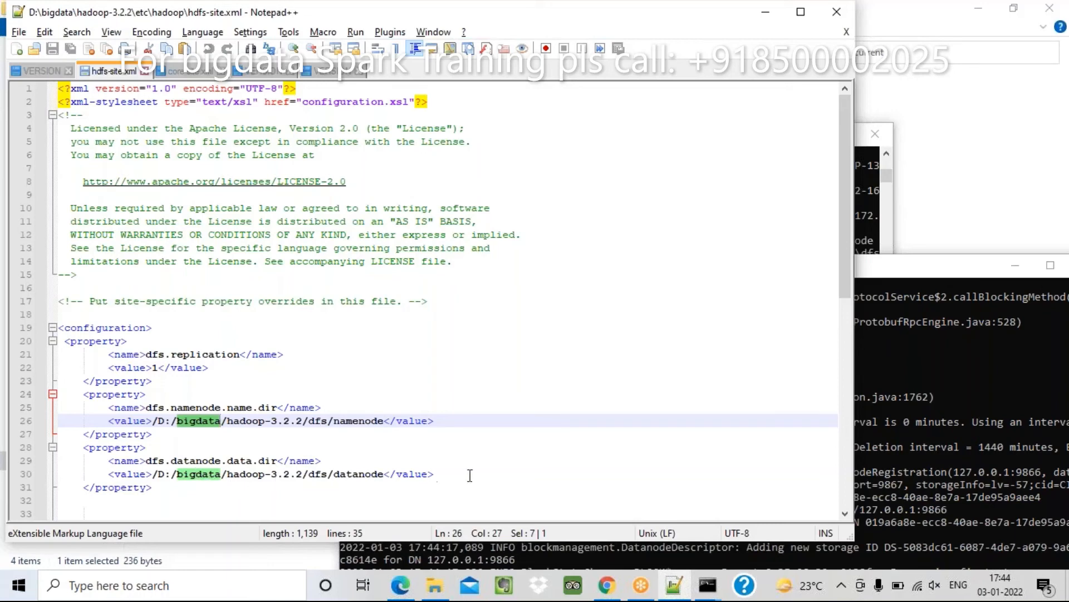
mouse_move(188, 481)
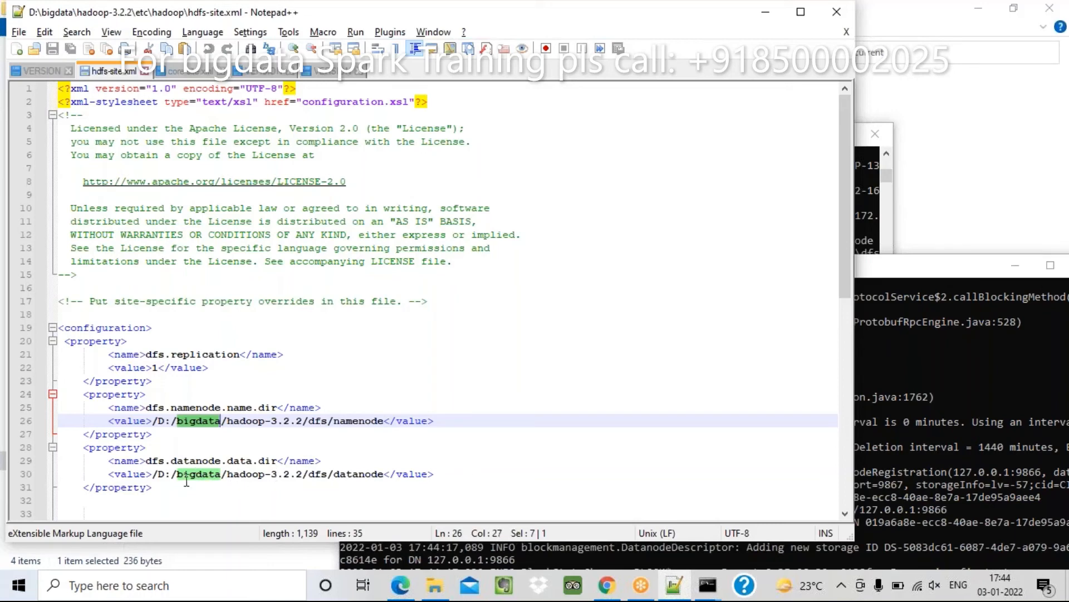
mouse_move(486, 464)
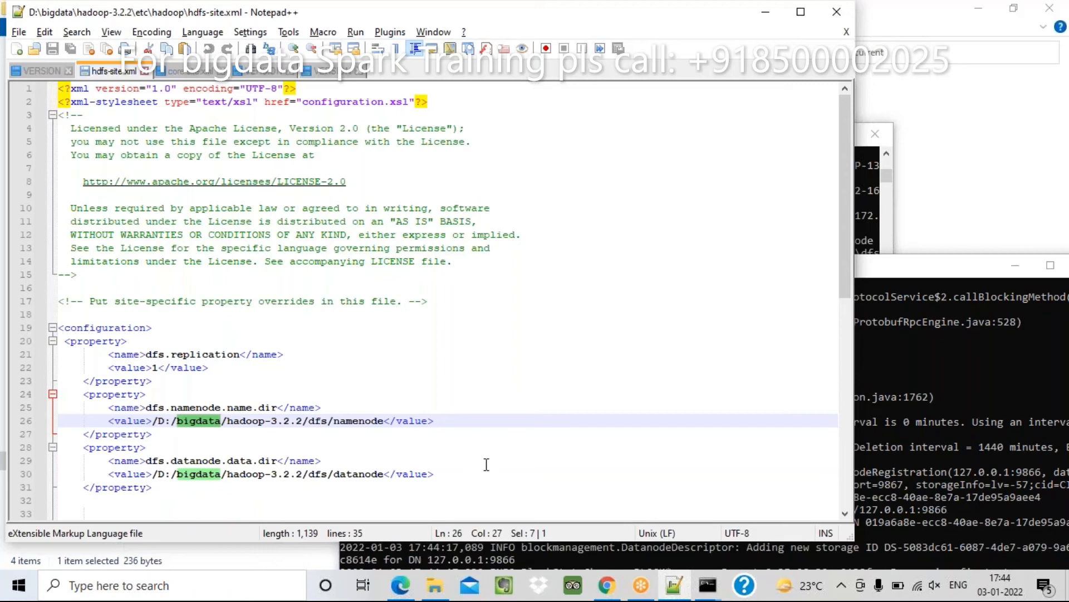
mouse_move(982, 392)
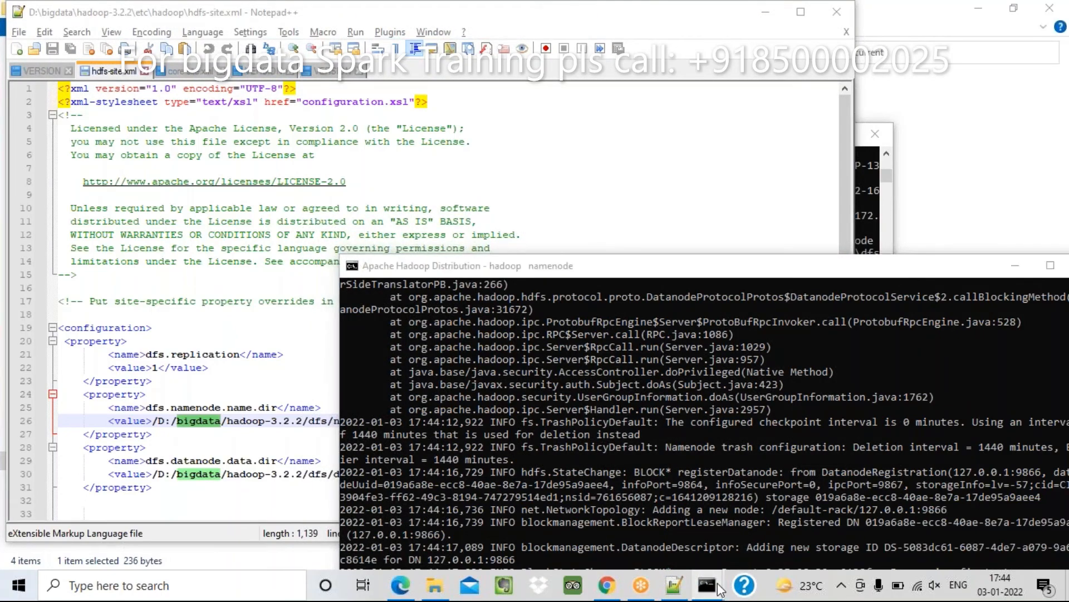
Bring the Command Prompt window back to rerun jps
click(706, 584)
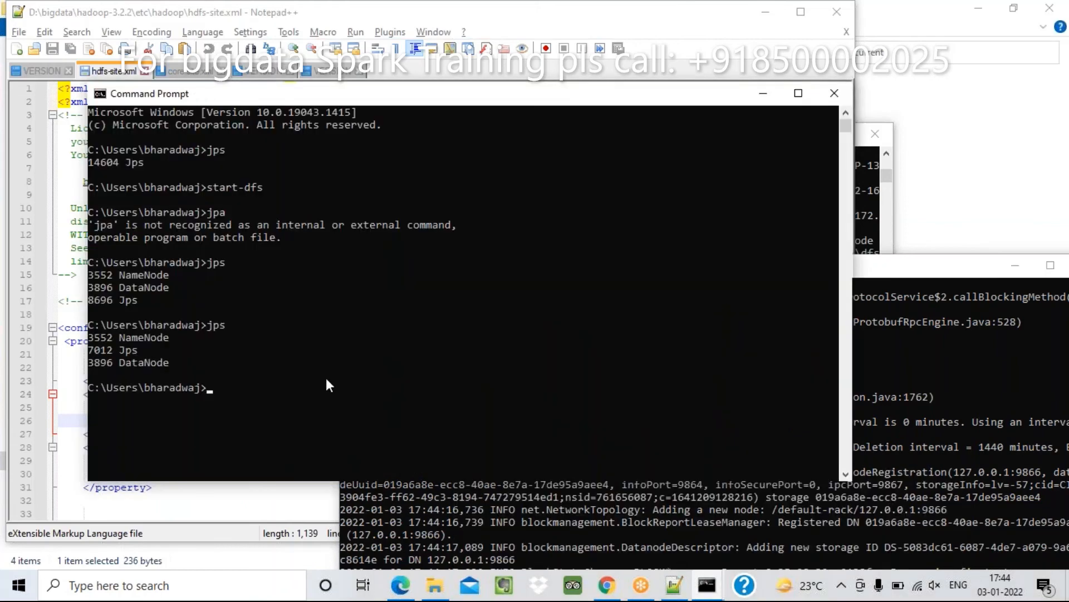
mouse_move(177, 367)
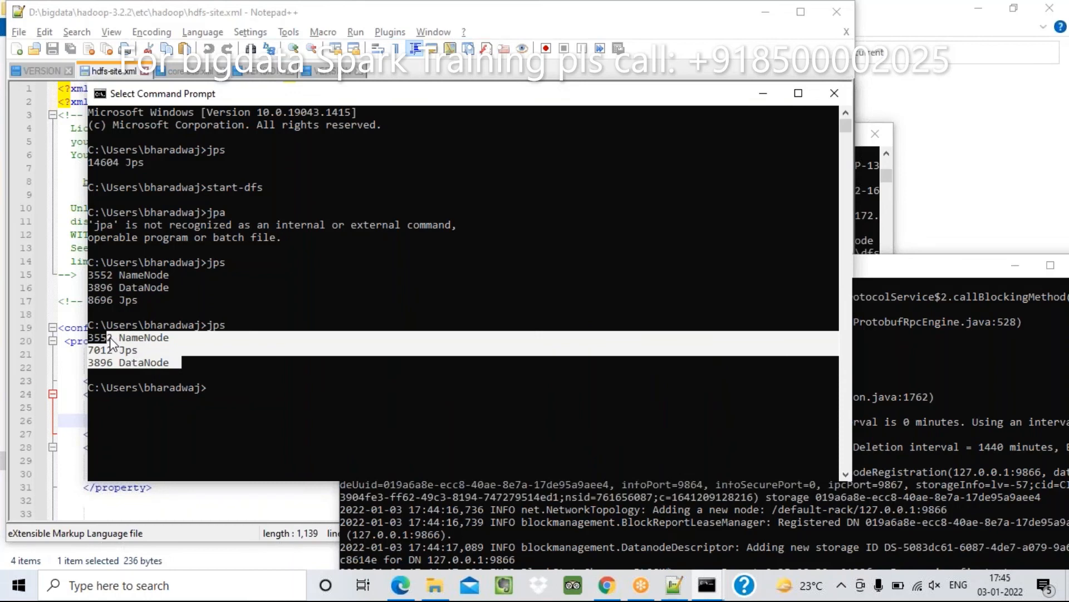
mouse_move(351, 370)
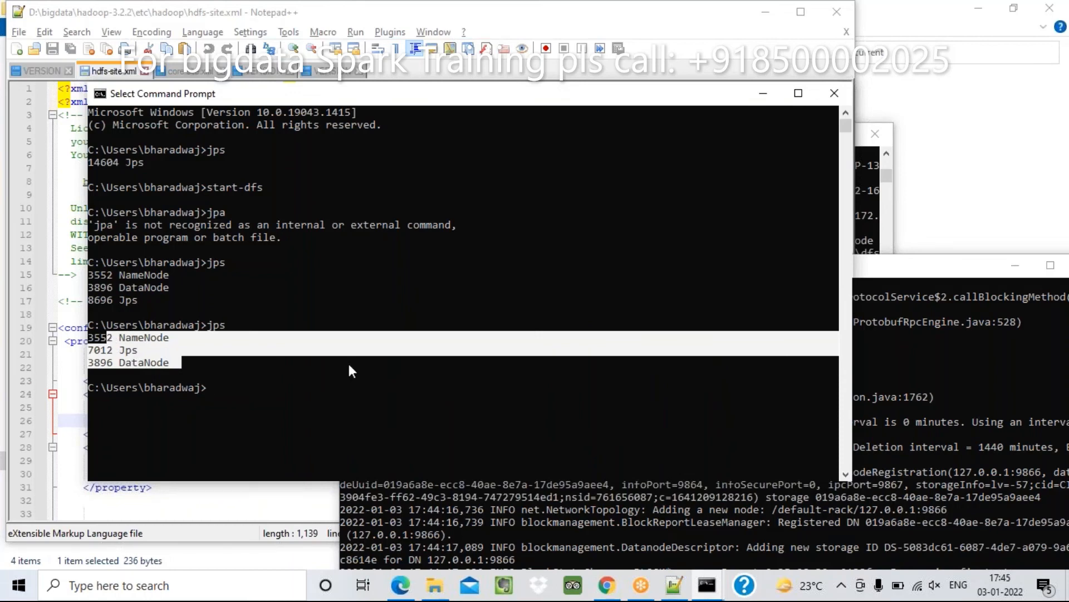